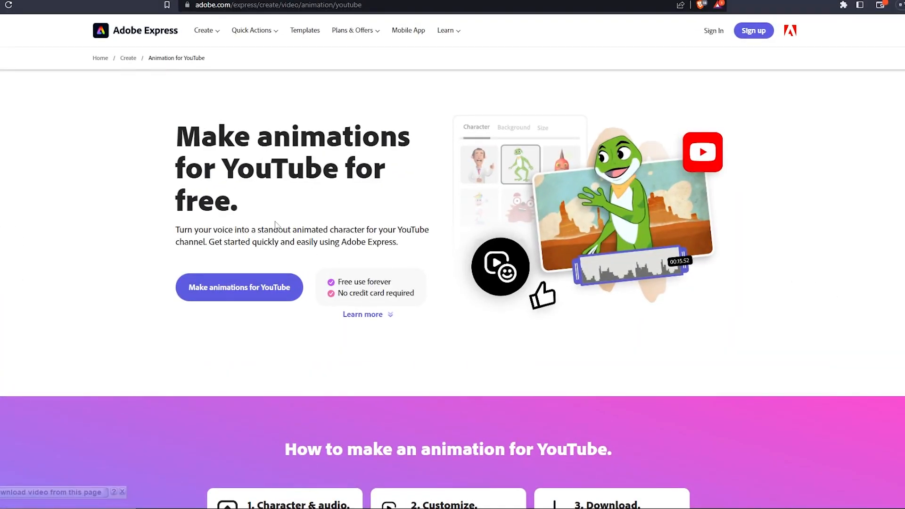
Scroll through the steps on the 'Make animations for YouTube' landing page
scroll(down, 3)
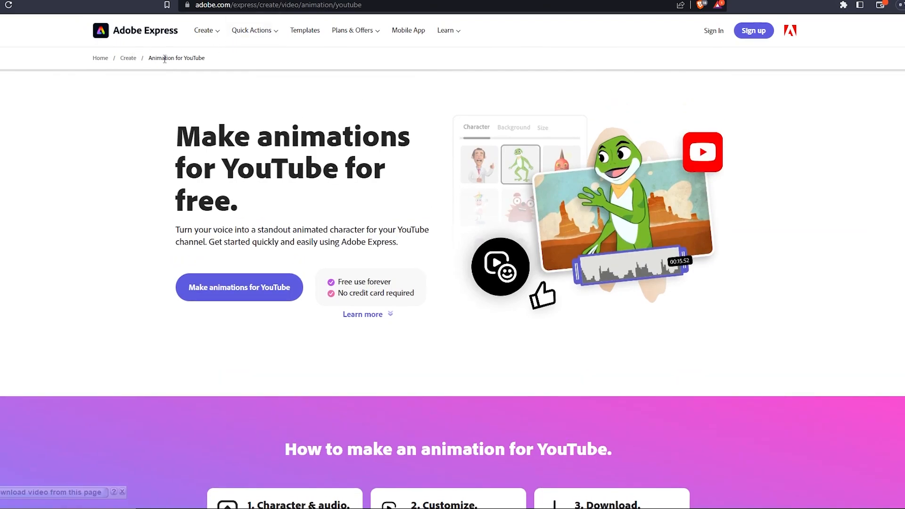
scroll(down, 3)
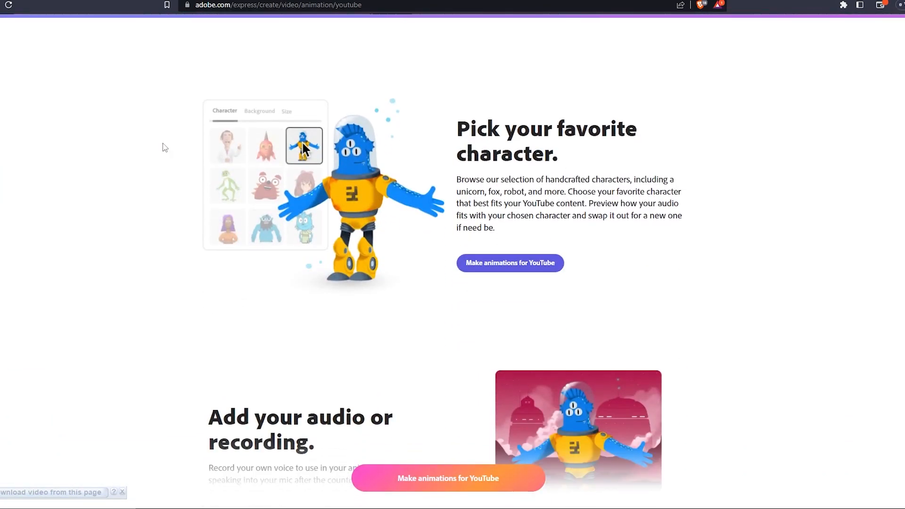
scroll(down, 3)
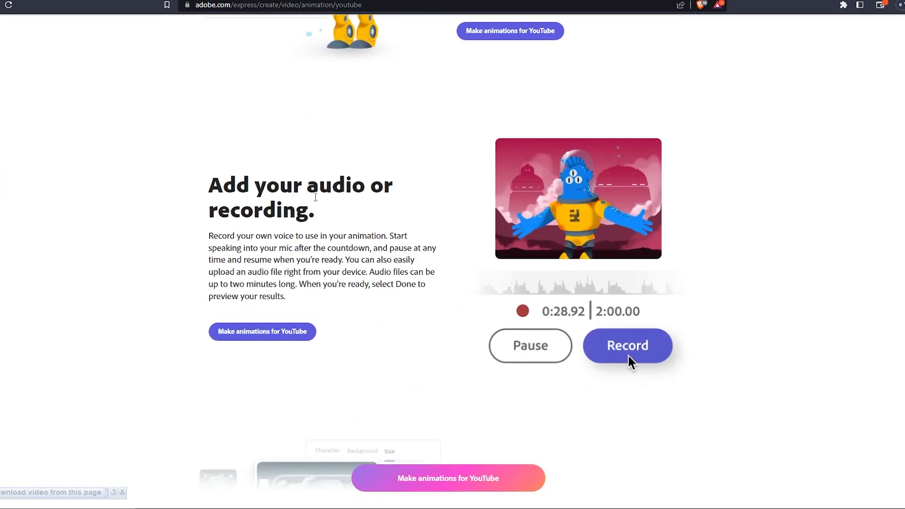
scroll(down, 3)
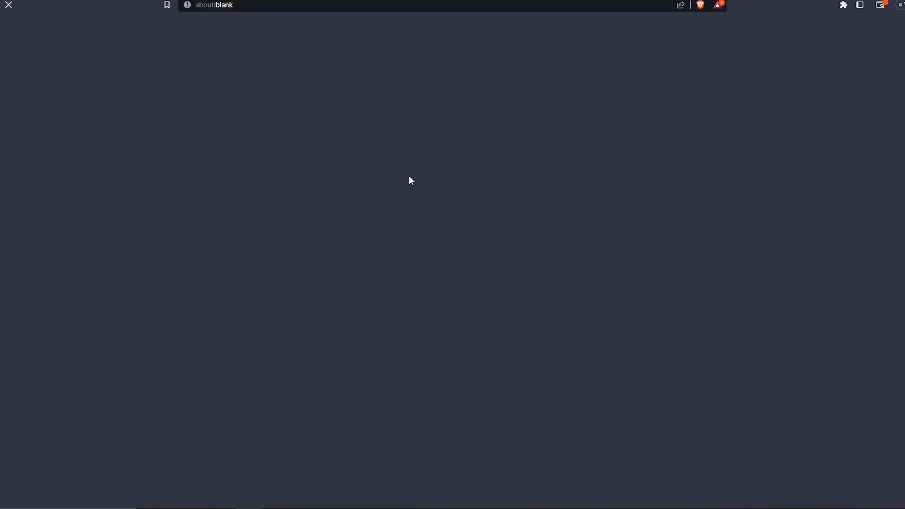
Go to Animate from audio and place the purple-haired character on the night Skyline background
text(express.adobe.com/express-apps/animate-from-audio/)
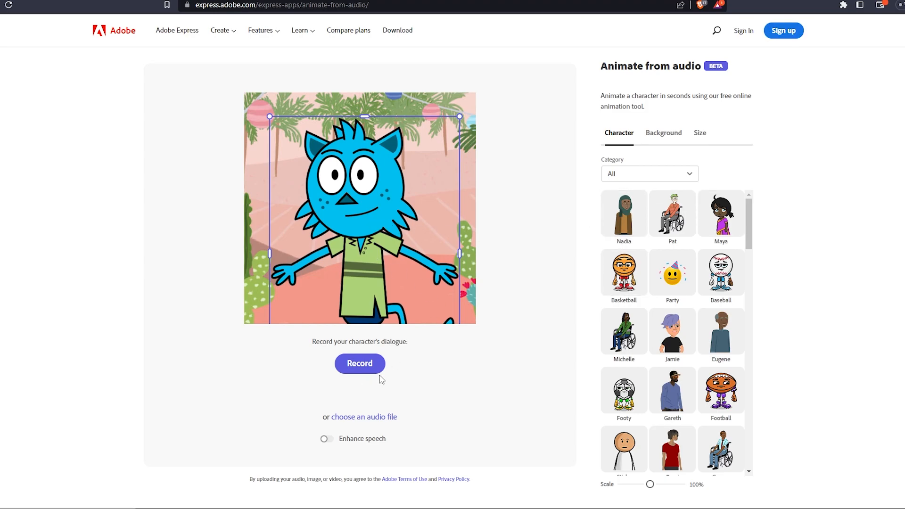
click(663, 132)
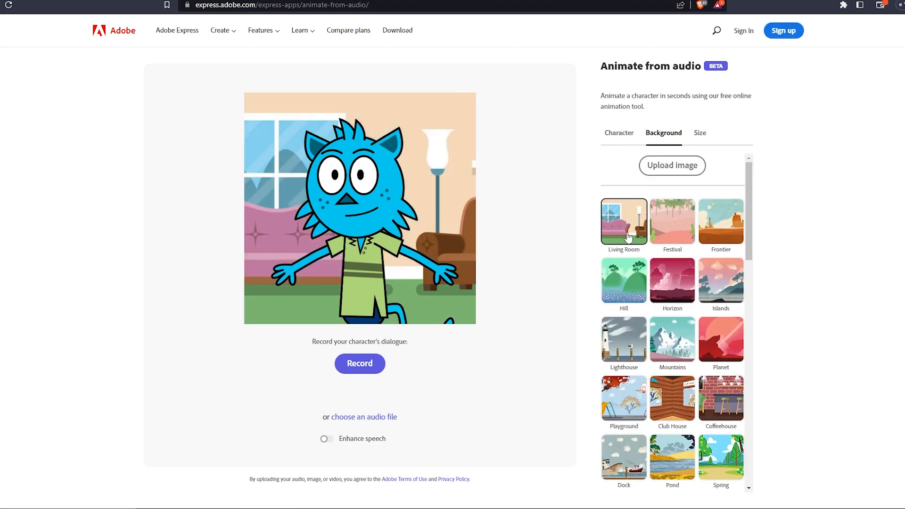
click(618, 132)
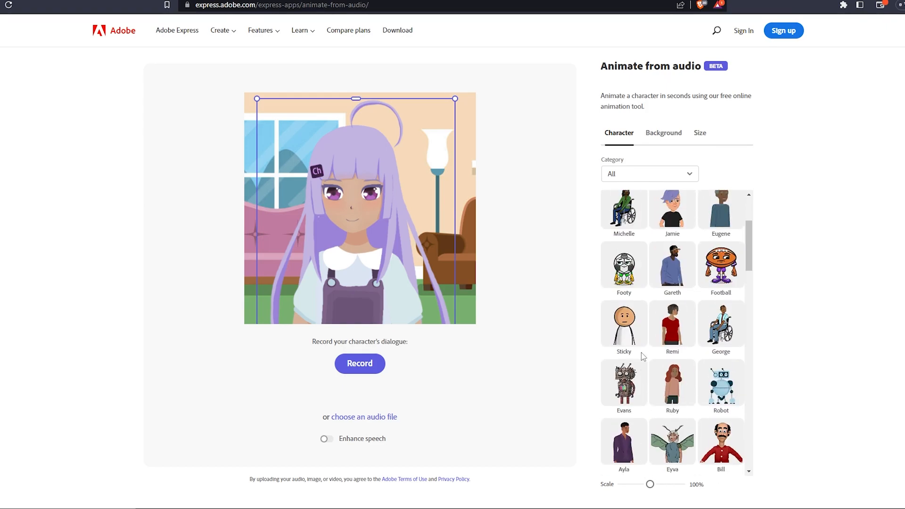
click(663, 132)
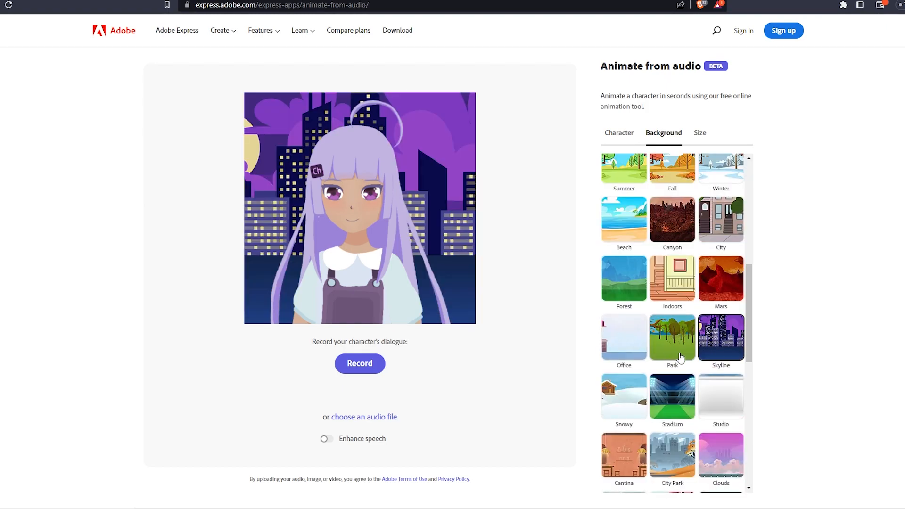
Set the animation's output size to Landscape
click(700, 133)
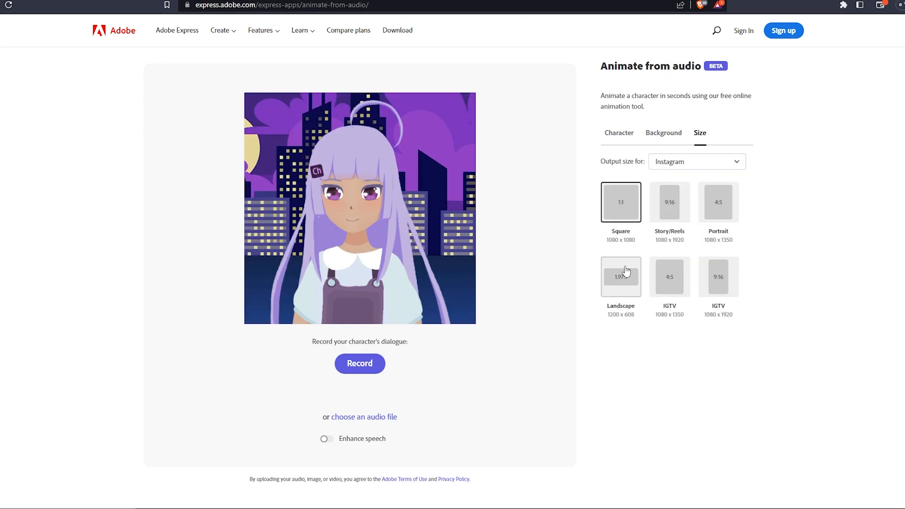
click(621, 276)
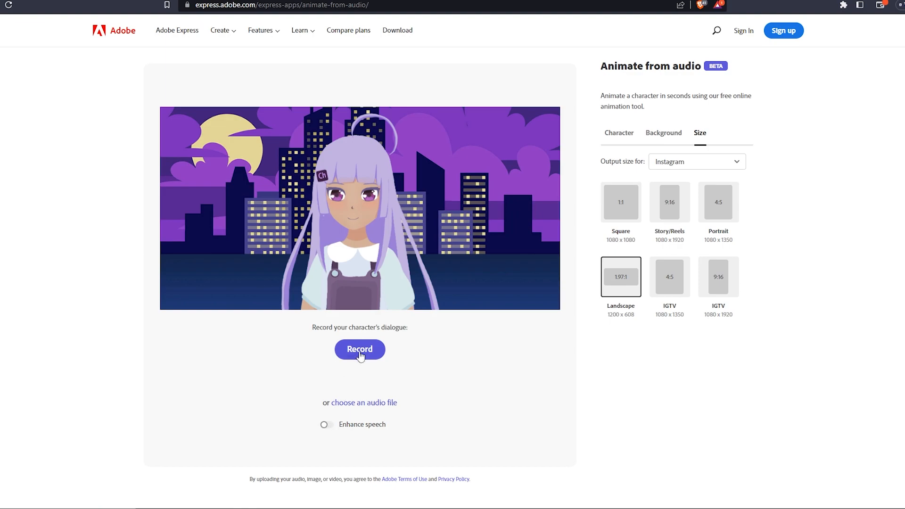
Start recording the character's dialogue, hitting the microphone permission error
click(360, 349)
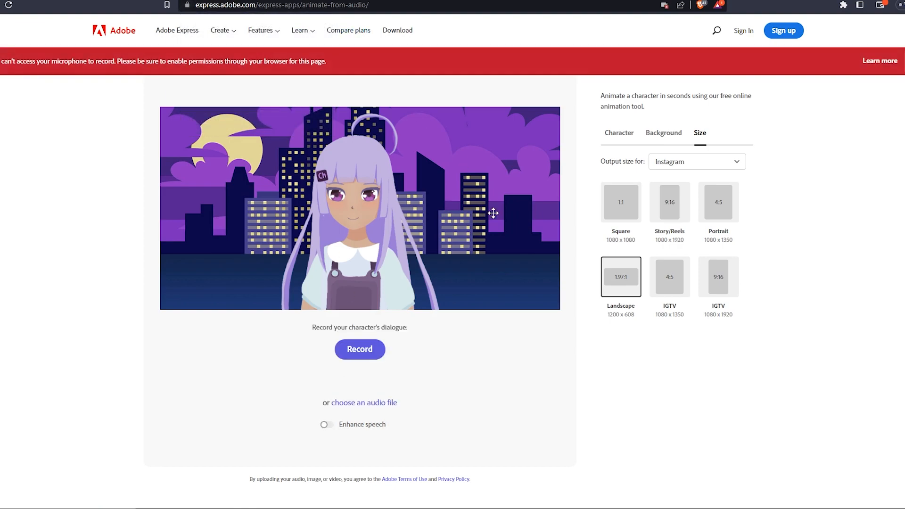
mouse_move(873, 253)
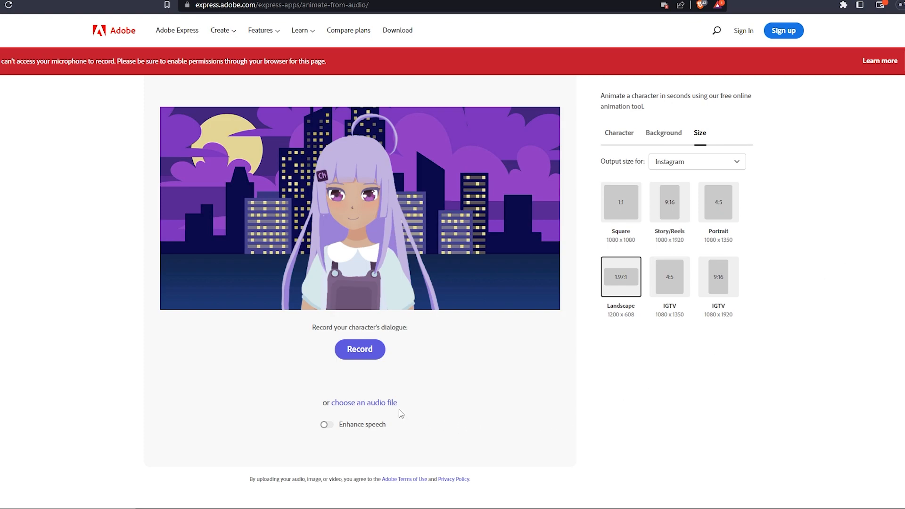
mouse_move(474, 377)
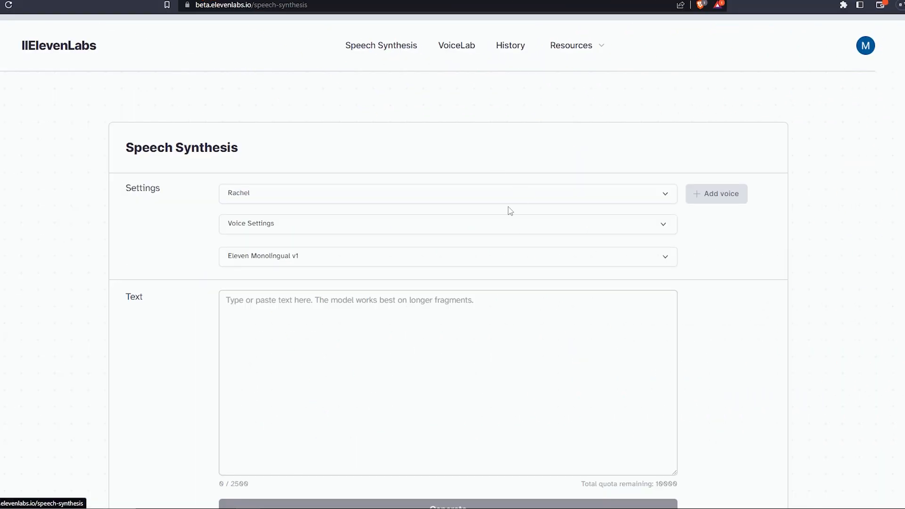
Preview the premade Rachel, Elli and Bella voices from the Speech Synthesis voice list
scroll(down, 3)
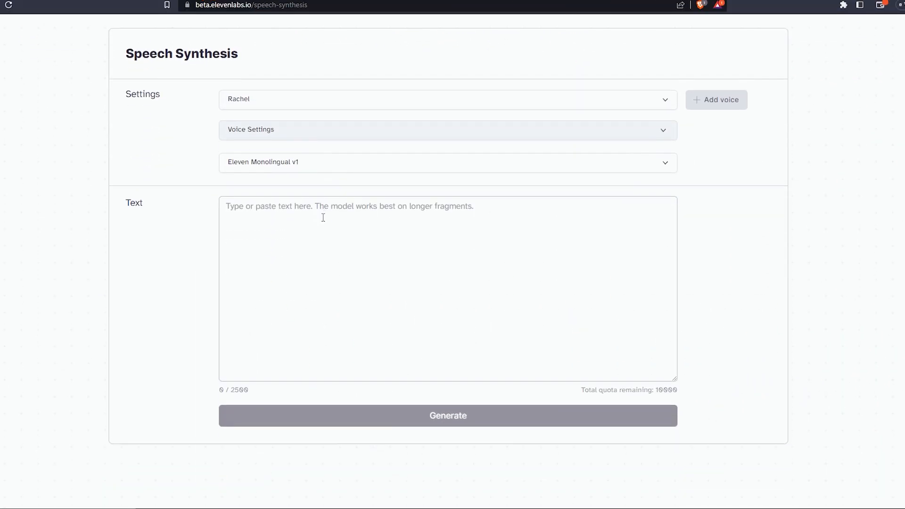
click(447, 99)
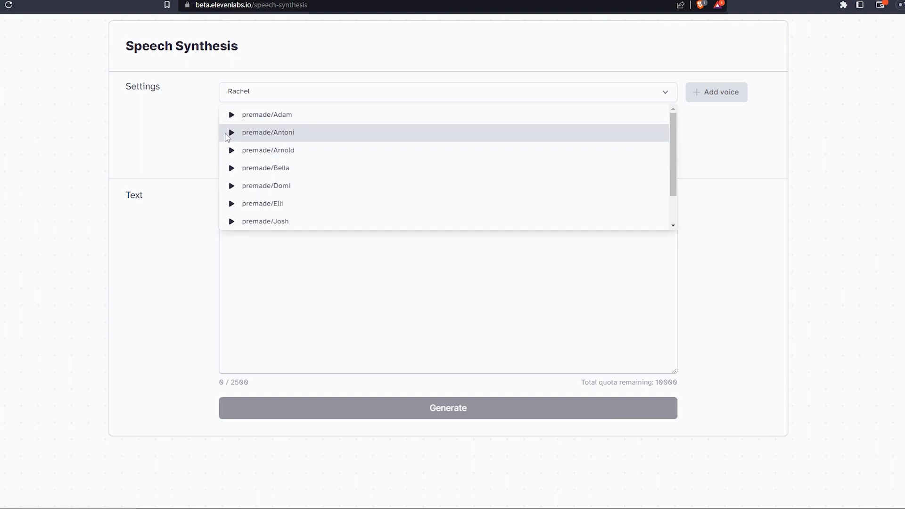
scroll(down, 3)
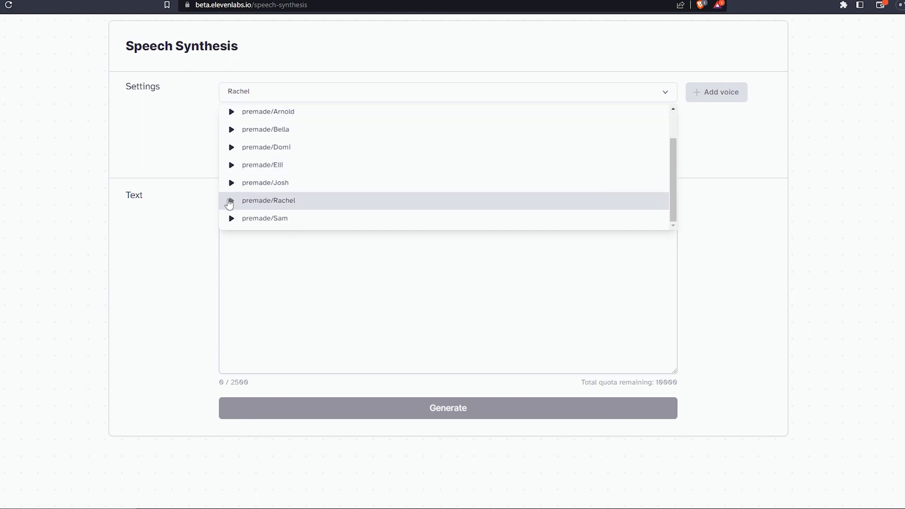
click(232, 200)
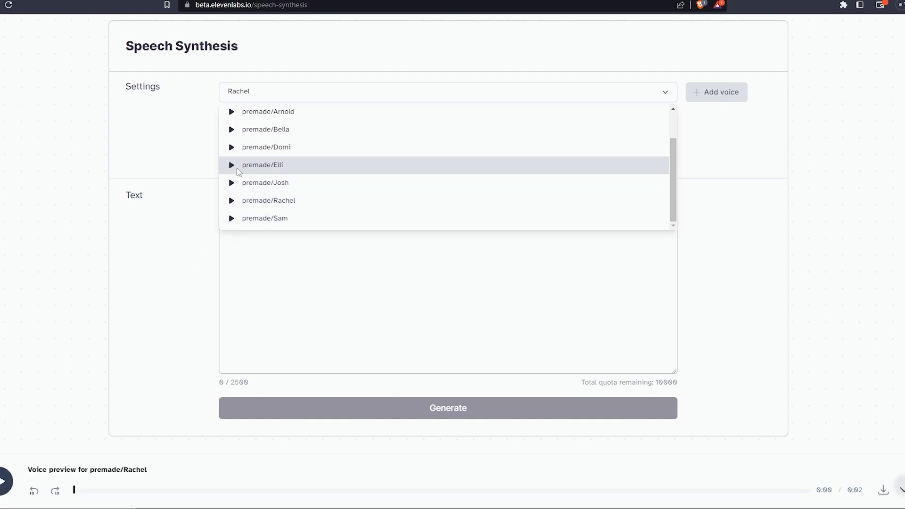
click(232, 164)
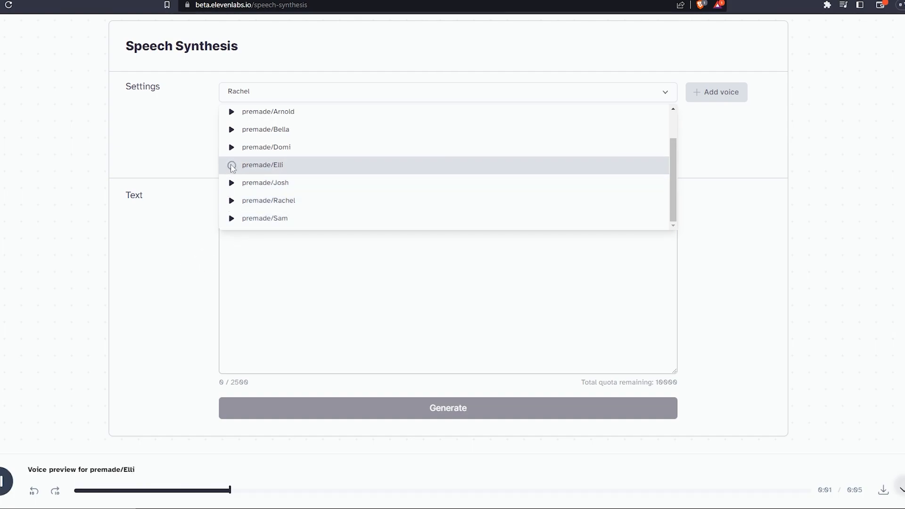
click(231, 130)
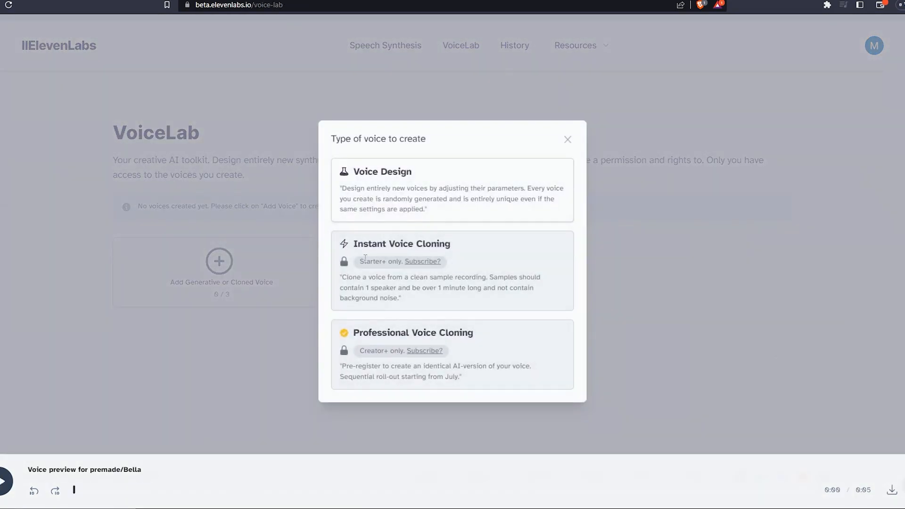
Design a young female American voice with lower accent strength and start the line 'Hey ever'
click(382, 172)
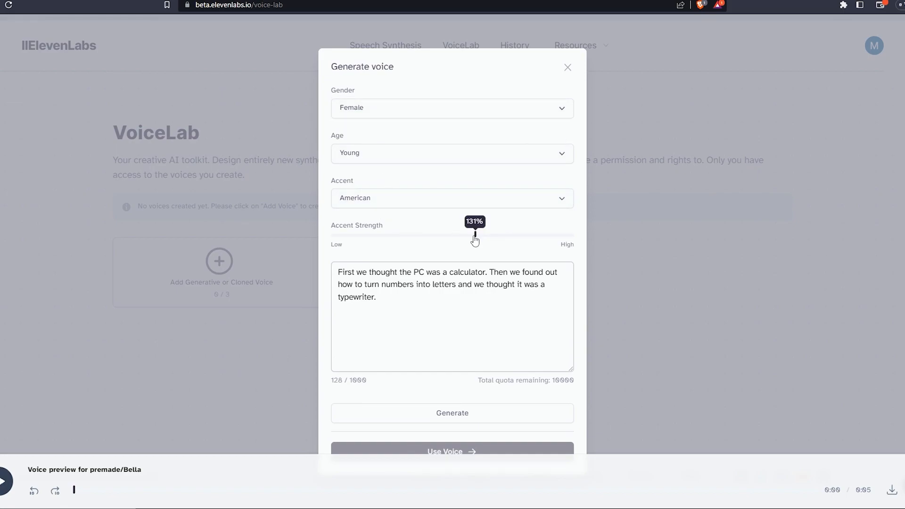
drag(474, 236, 425, 236)
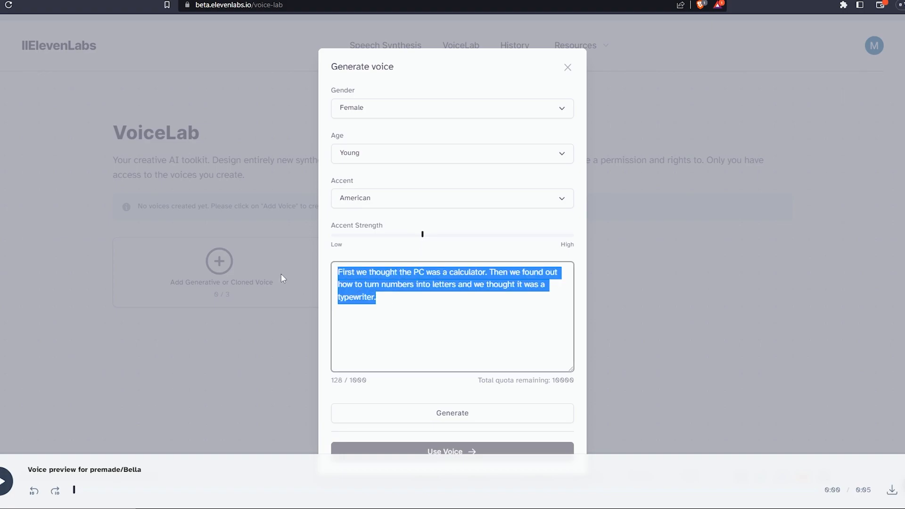
text(Hey ever)
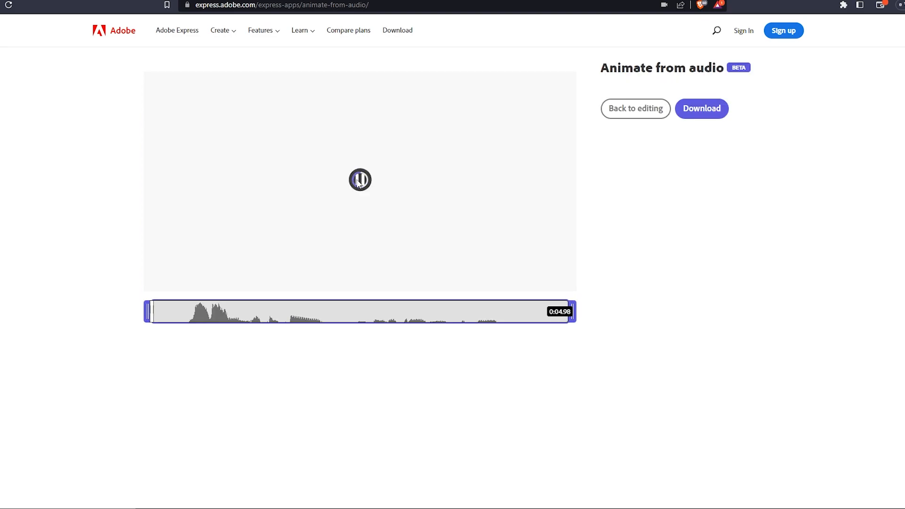
Play the lip-synced animation preview and return to editing
click(360, 179)
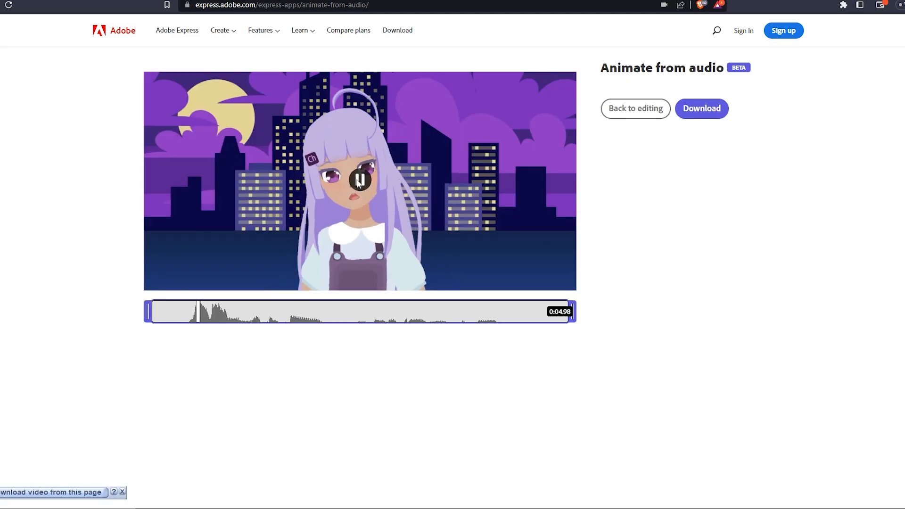
click(358, 181)
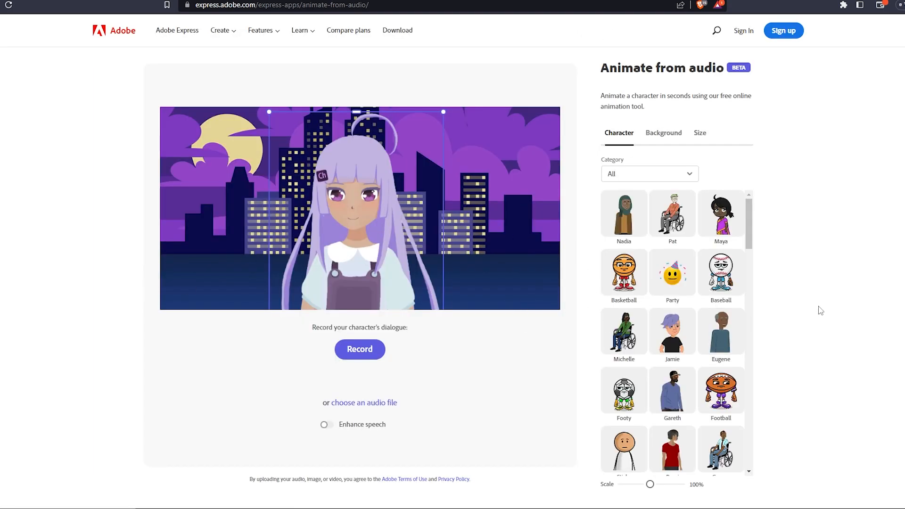
Toggle Enhance speech on and then back off
click(326, 424)
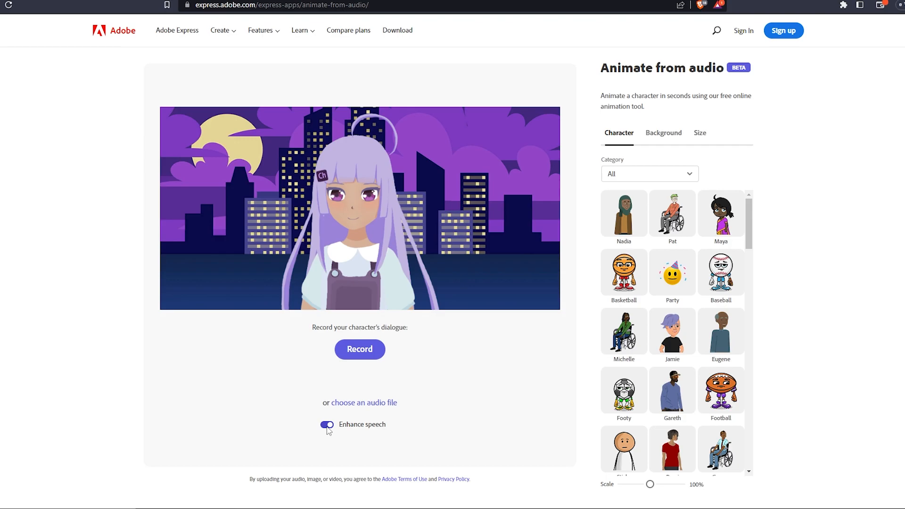
click(328, 425)
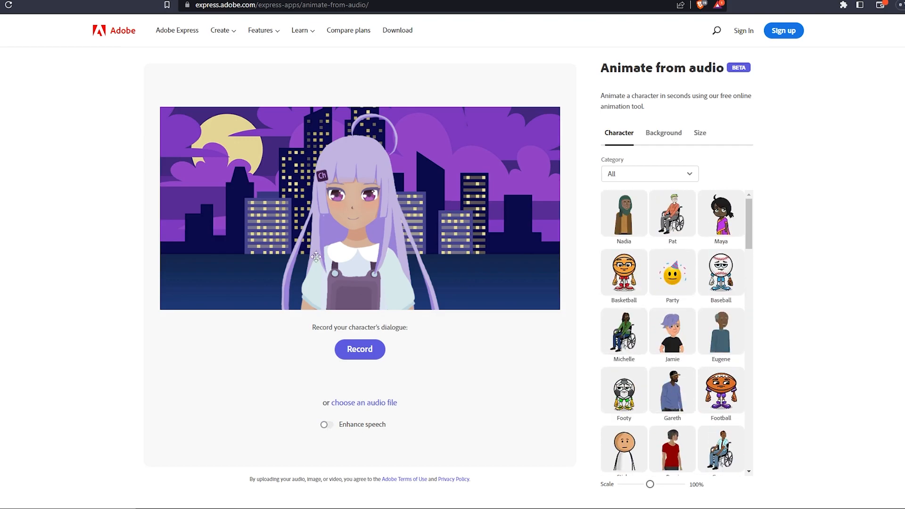